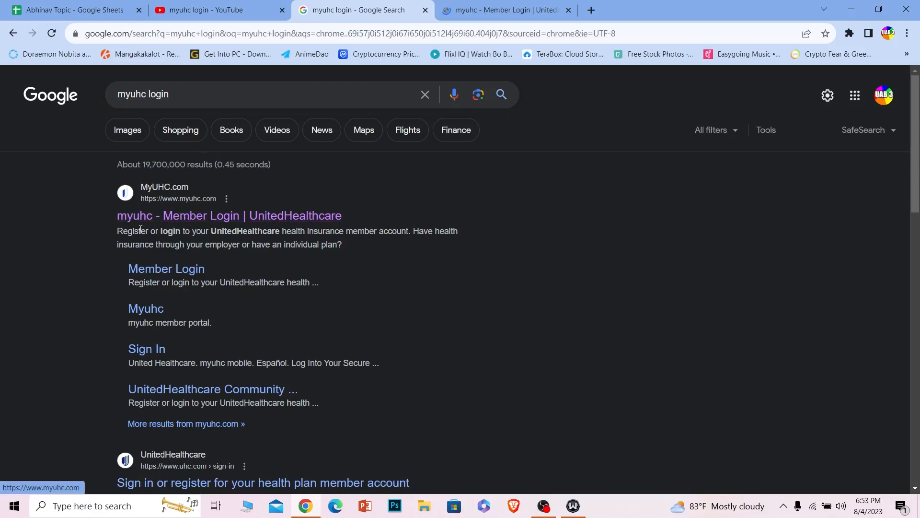
Open the 'myuhc - Member Login | UnitedHealthcare' result and continue to Sign In.
click(229, 215)
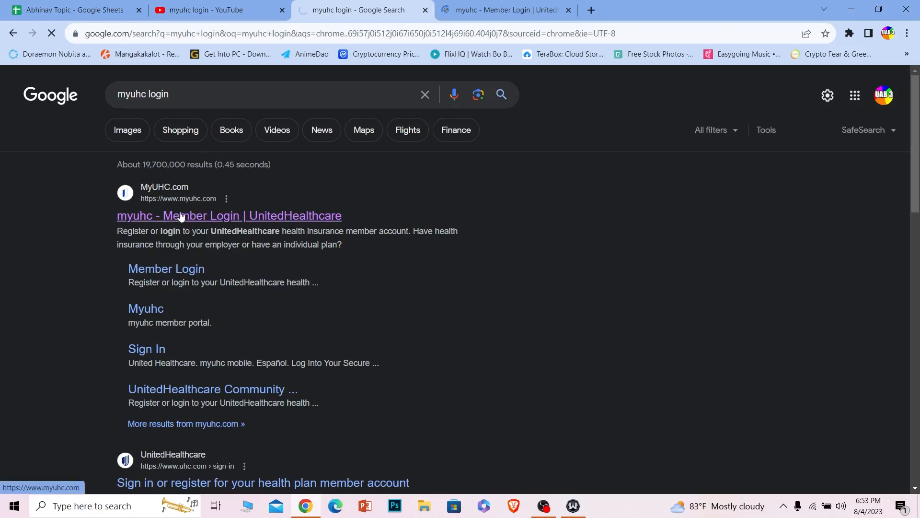
click(230, 215)
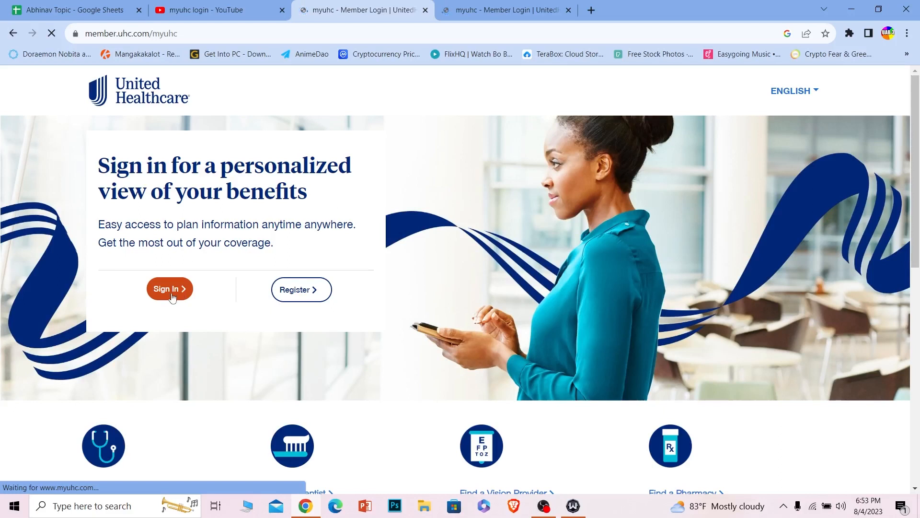
click(170, 288)
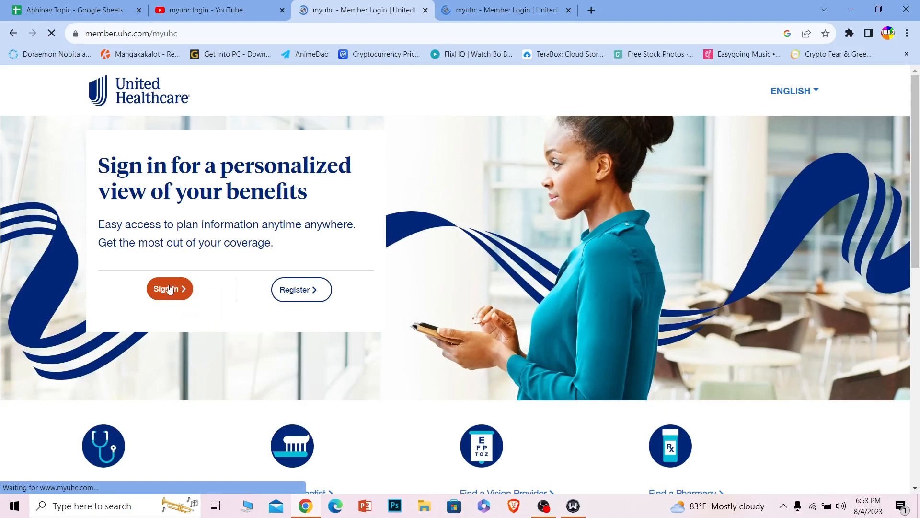
click(169, 288)
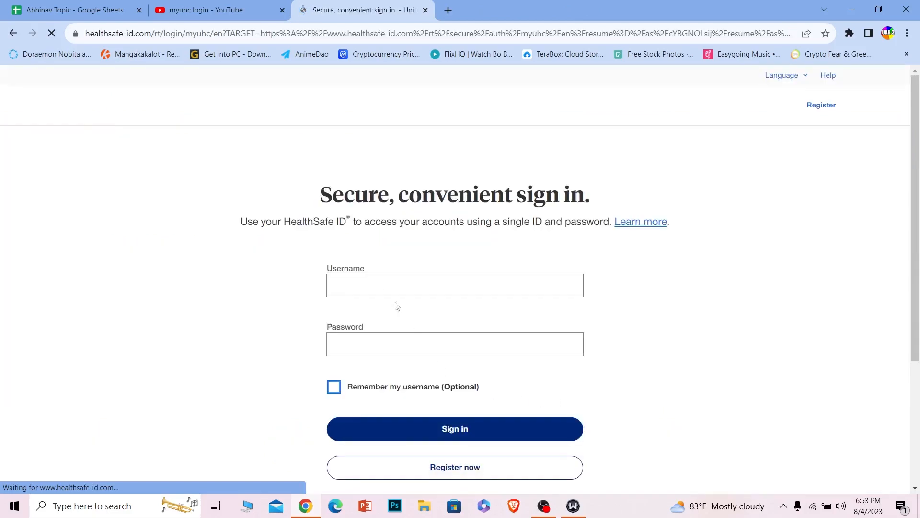
Enter username 34534fgttr and a password in the HealthSafe ID form.
click(454, 286)
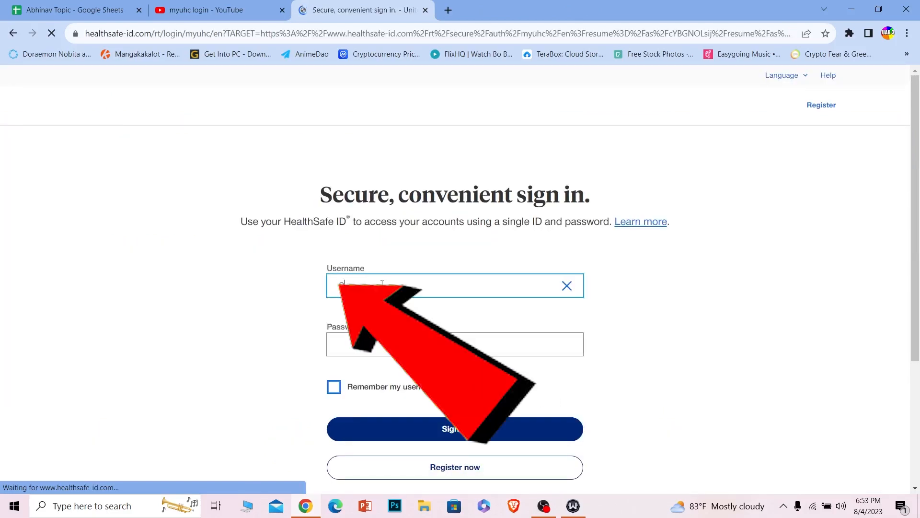
text(34534fgttr)
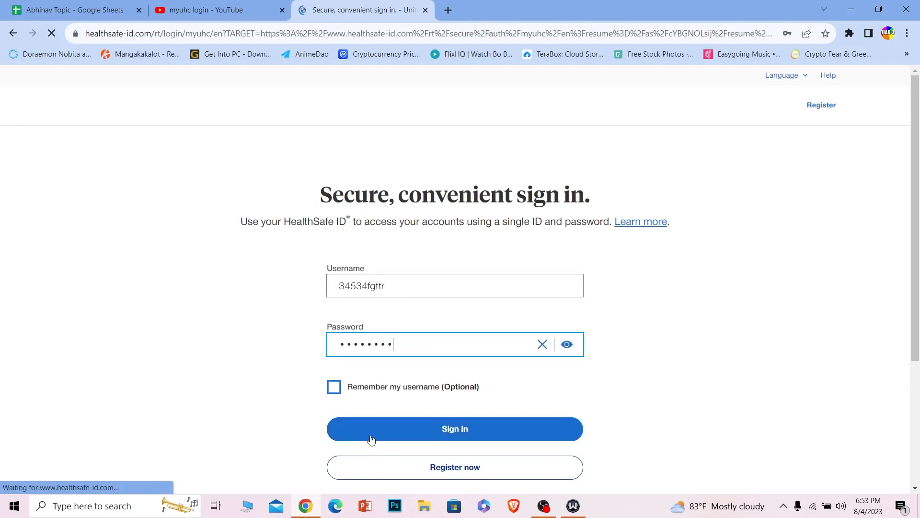
click(454, 429)
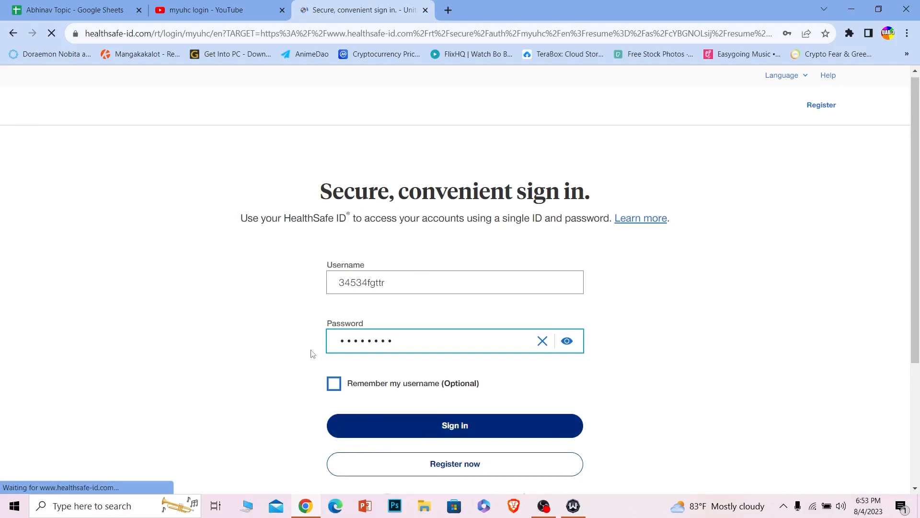
scroll(down, 3)
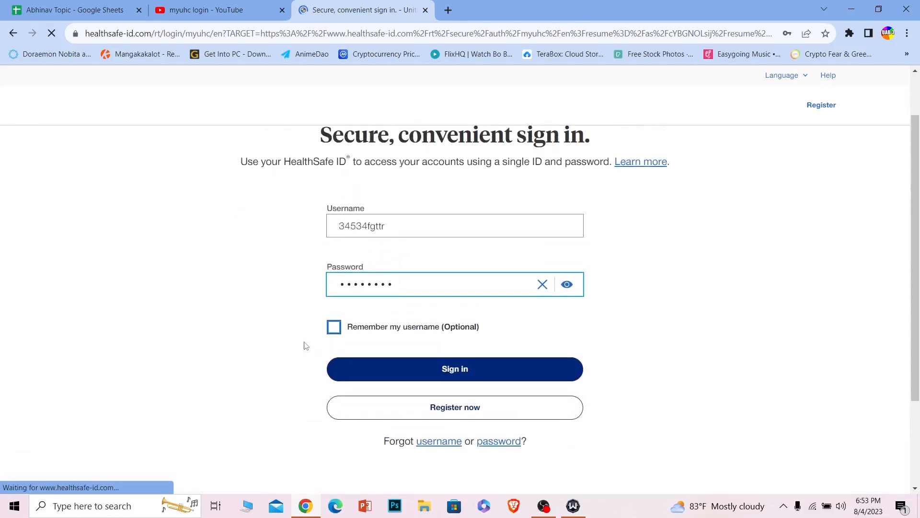